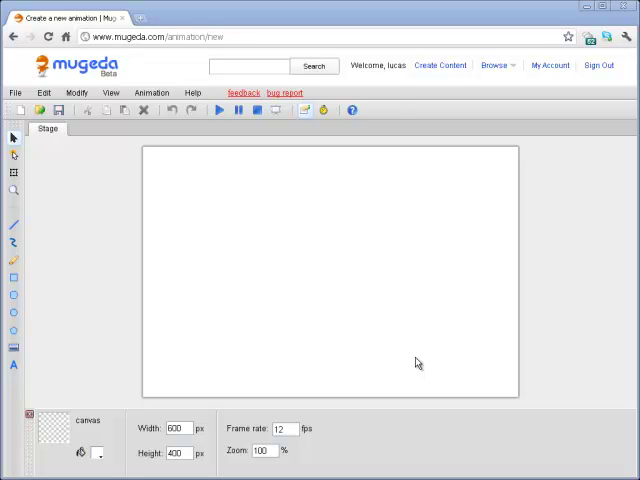
mouse_move(344, 212)
type("angryb")
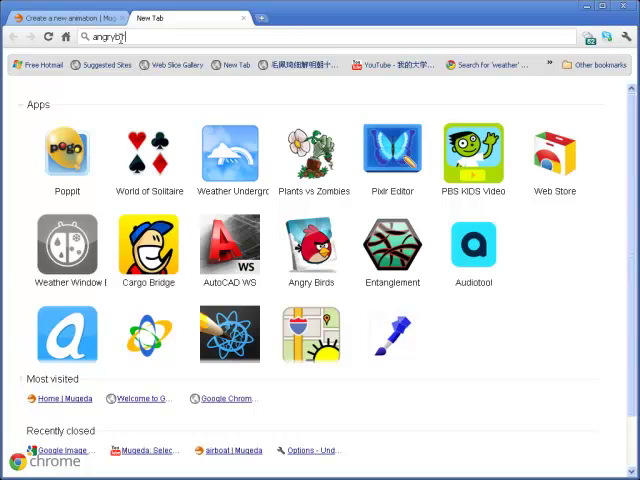
Search Google Images for 'angry bird clipart' and view the red bird full size.
type("clipart")
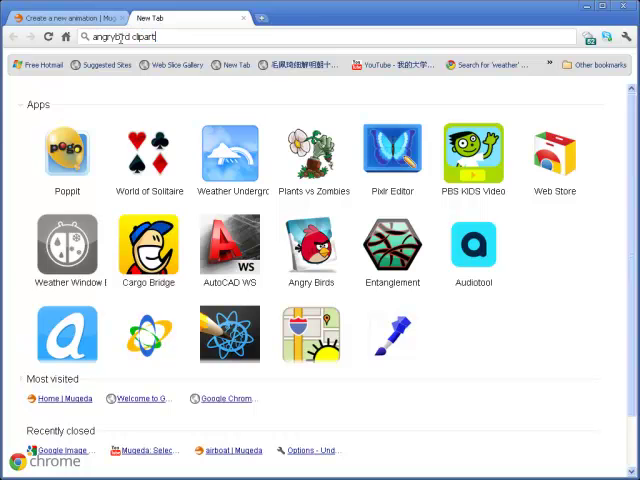
key("Return")
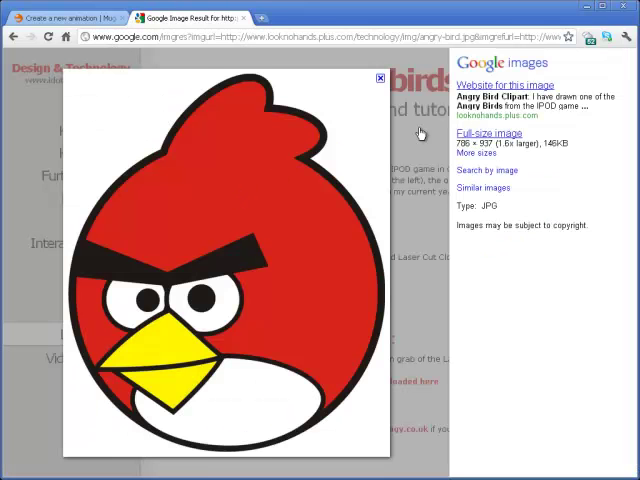
left_click(490, 132)
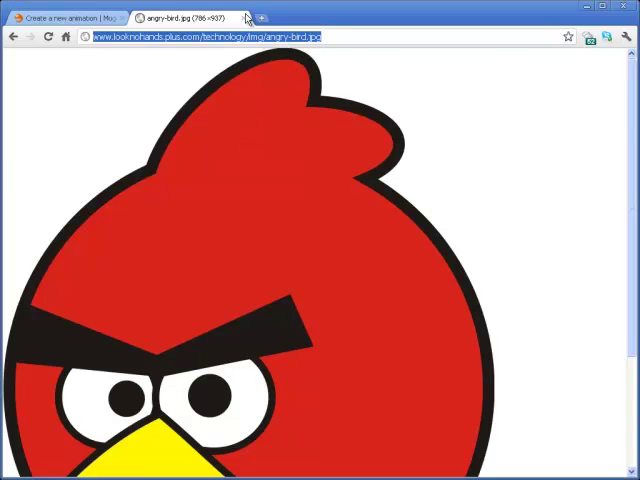
Return to the Mugeda animation and start inserting an image onto the blank stage.
left_click(60, 16)
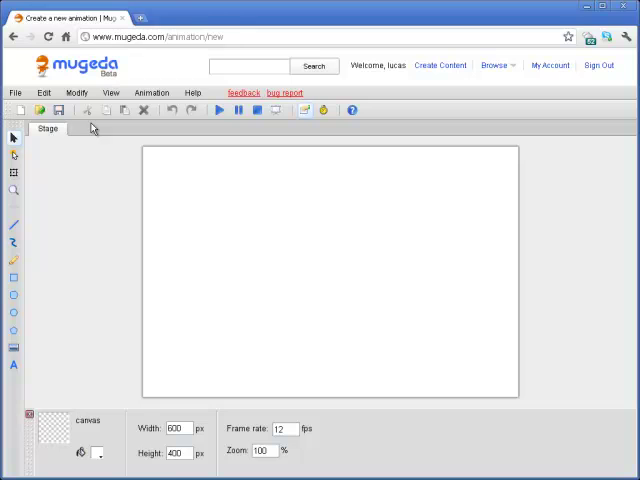
mouse_move(98, 266)
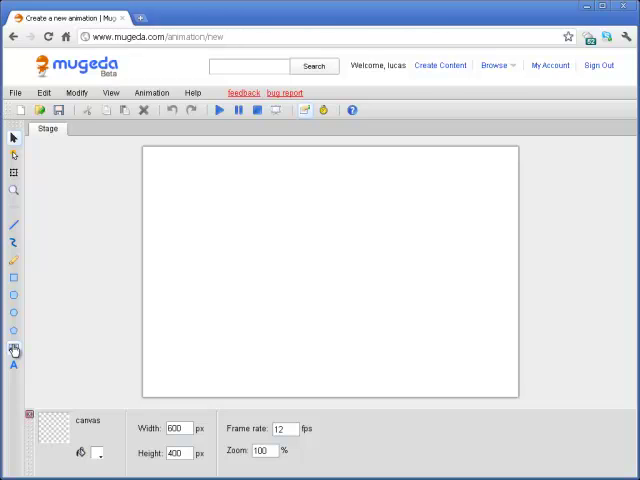
left_click(14, 348)
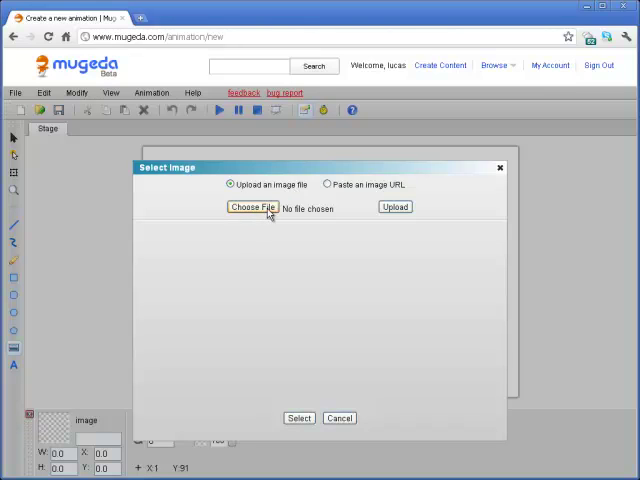
mouse_move(364, 212)
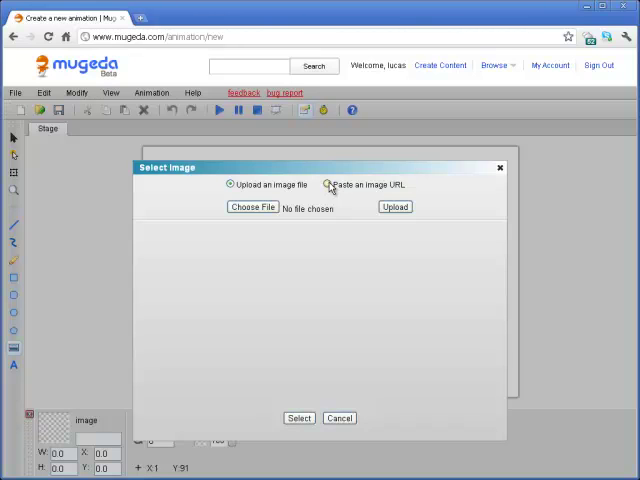
left_click(324, 184)
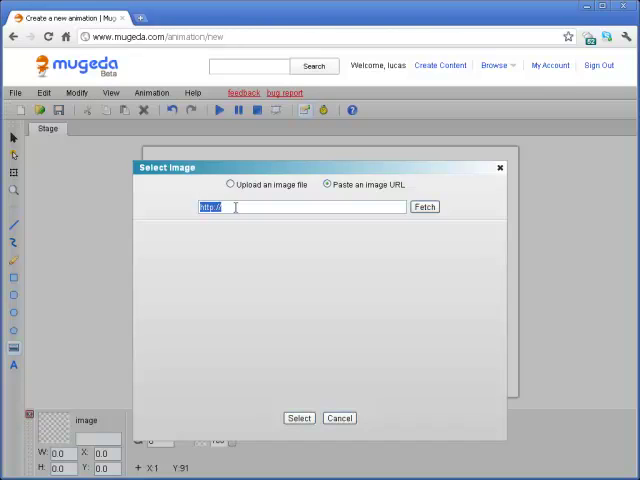
type("www.looknohands.plus.com/technology/img/angry-bird.jpg")
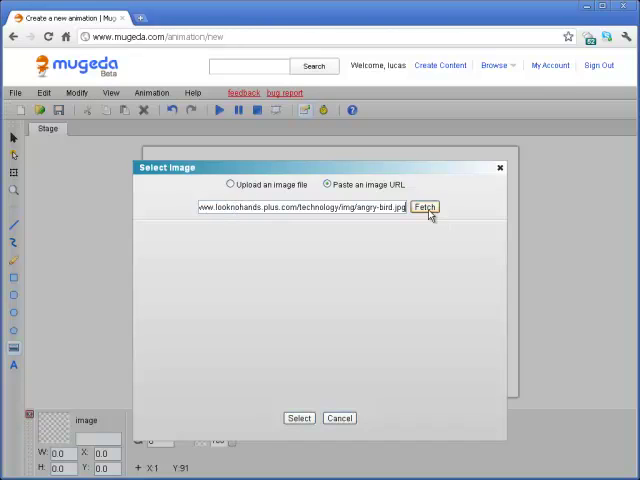
left_click(424, 208)
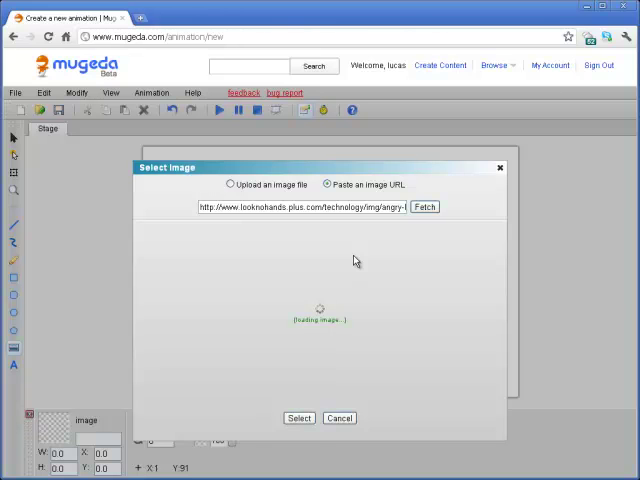
left_click(424, 208)
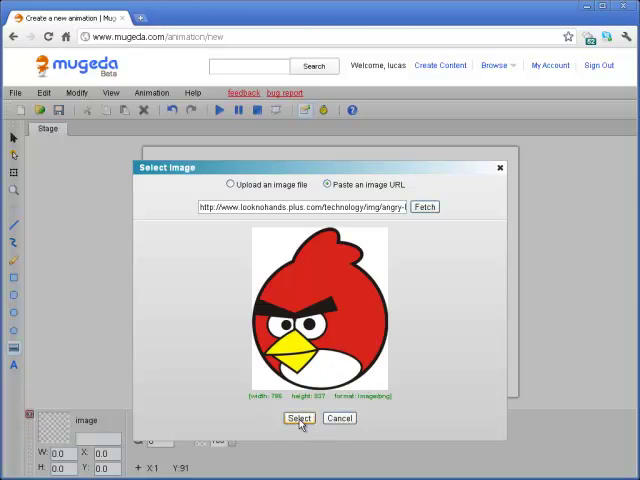
Insert the fetched bird picture onto the stage and enlarge it.
left_click(300, 418)
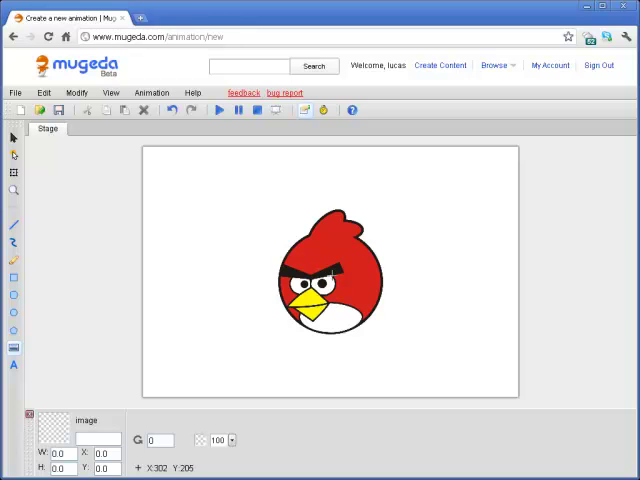
mouse_move(332, 272)
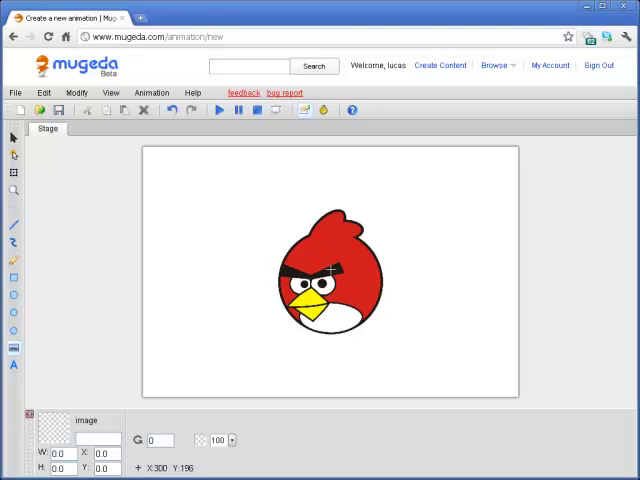
mouse_move(330, 248)
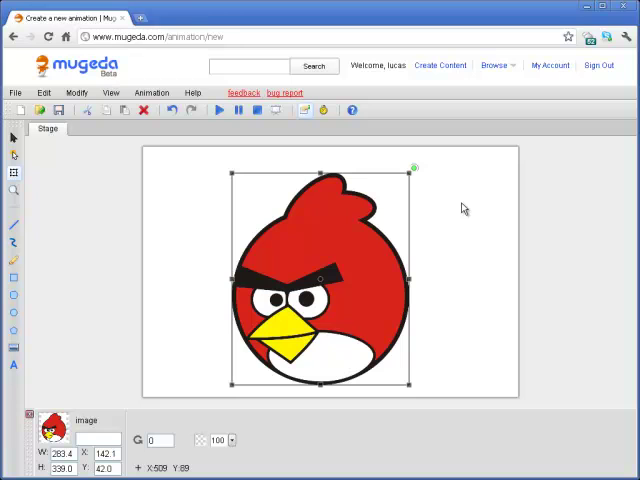
left_click(458, 204)
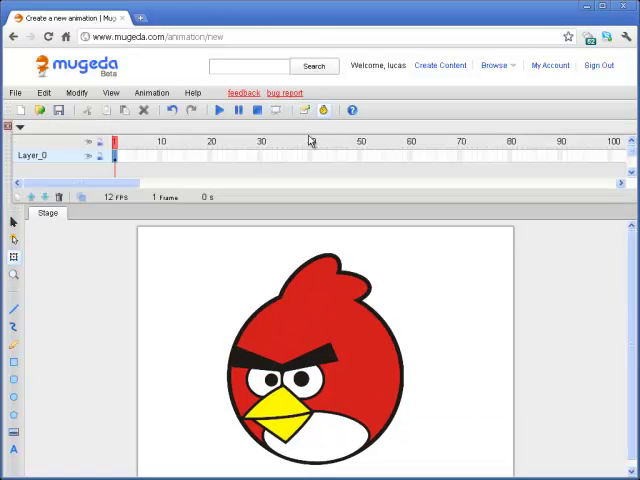
mouse_move(248, 292)
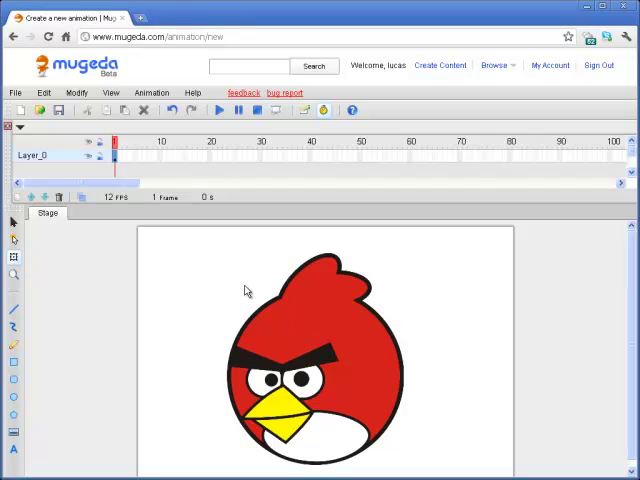
mouse_move(300, 320)
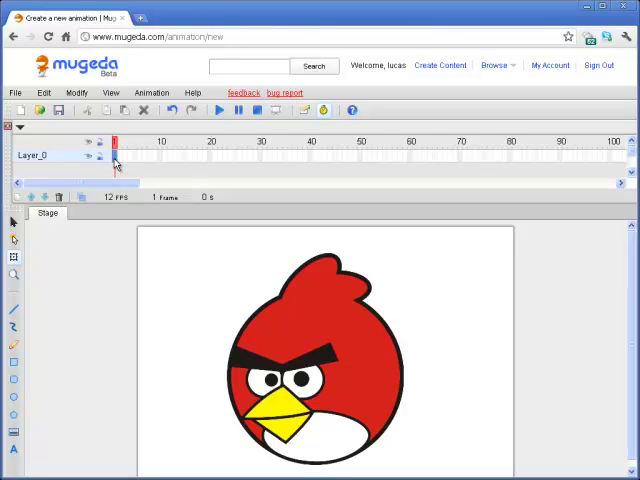
Lower the bird picture's opacity so it appears pale and semi-transparent.
left_click(320, 350)
type("30")
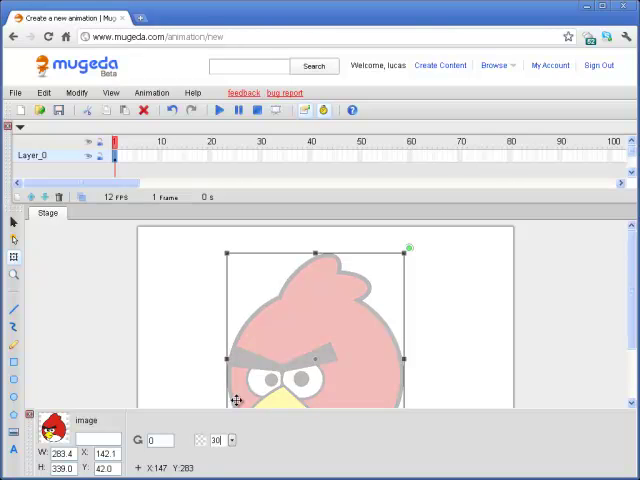
mouse_move(338, 280)
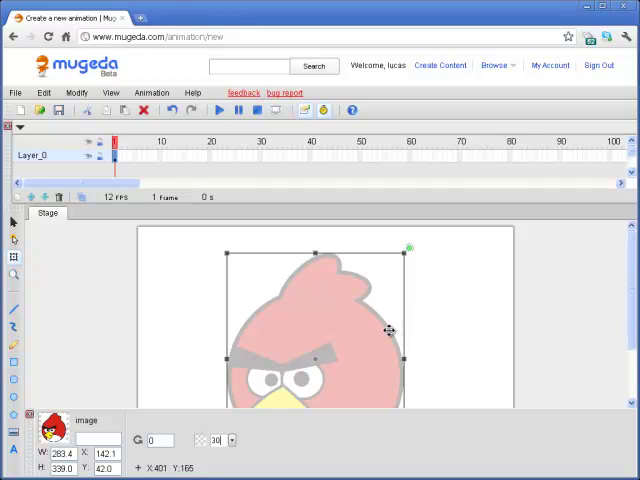
mouse_move(436, 336)
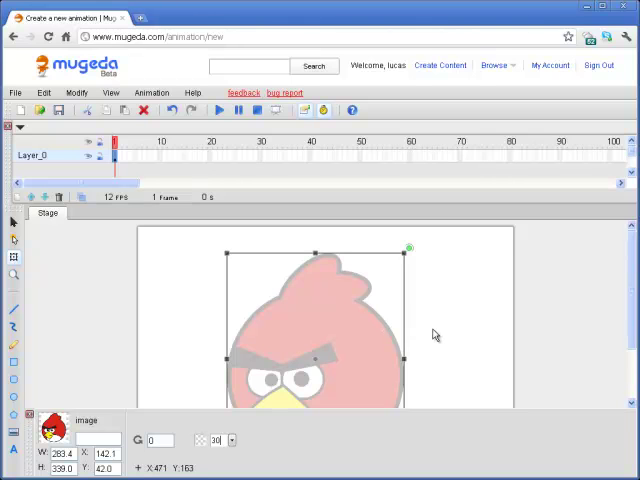
left_click(456, 344)
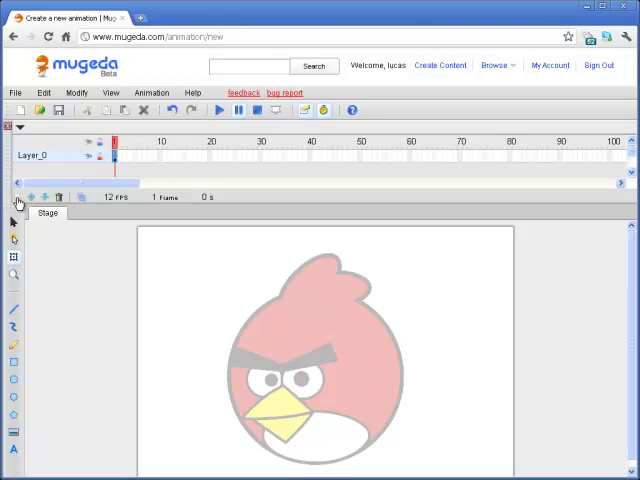
Add a second layer and name the layers 'background' and 'draw'.
left_click(32, 196)
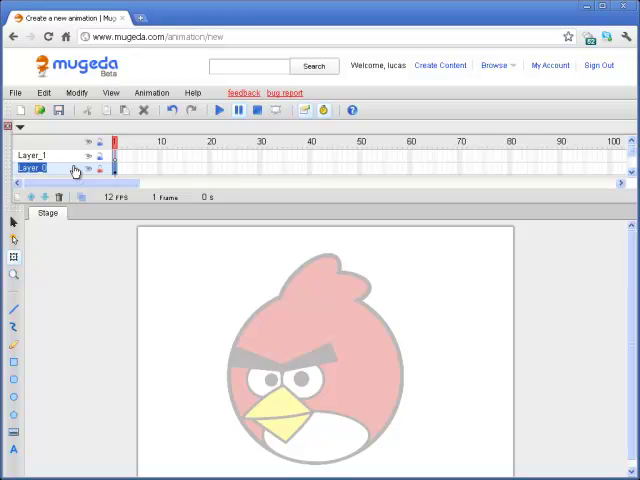
type("ba")
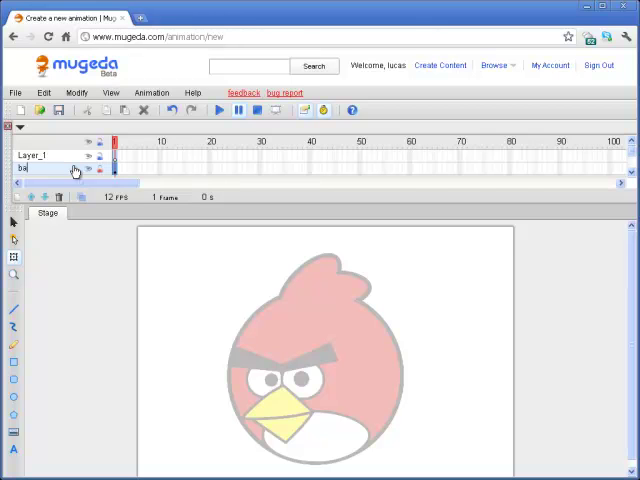
type("ckgr")
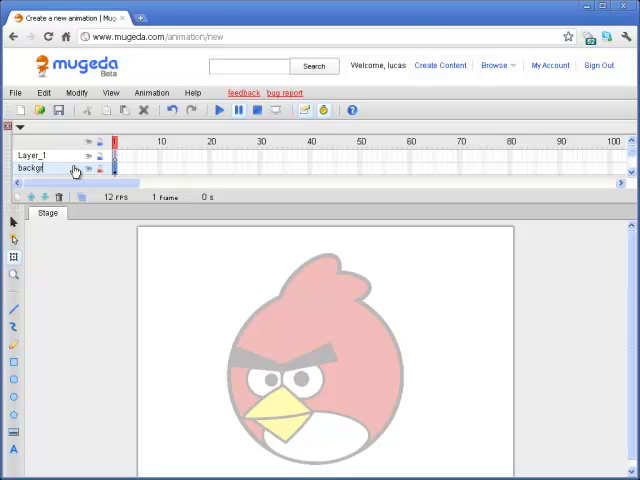
type("ound")
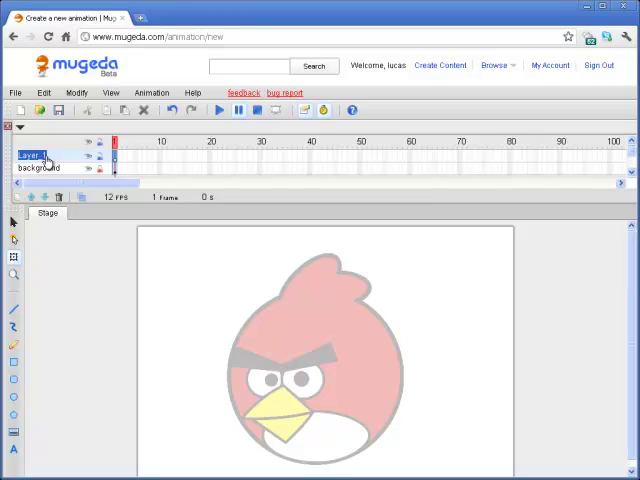
type("draw")
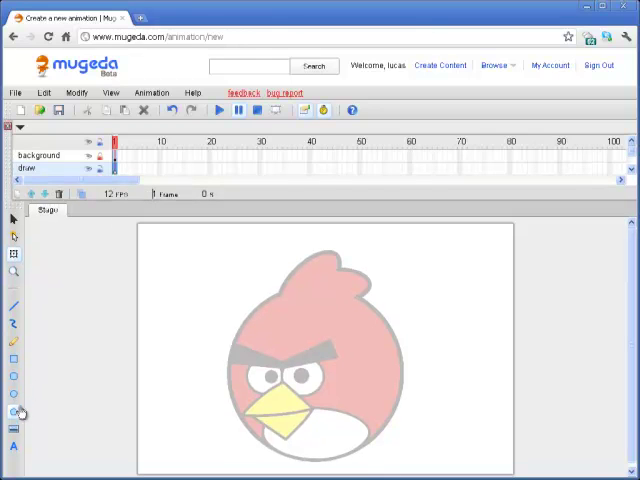
mouse_move(228, 292)
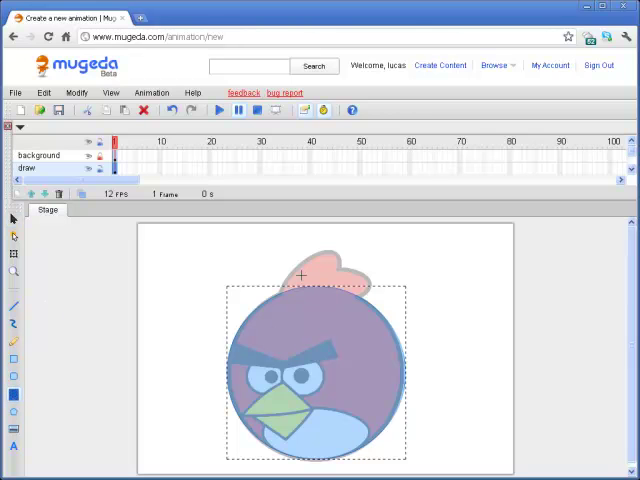
Outline the feathers above the bird's head with the pen tool.
left_click(324, 276)
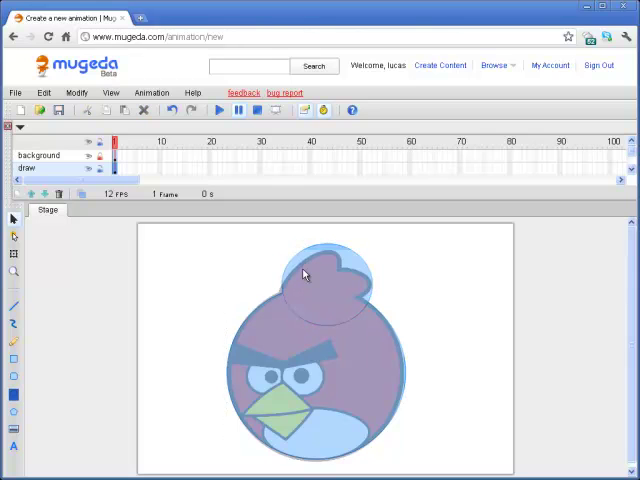
left_click(320, 280)
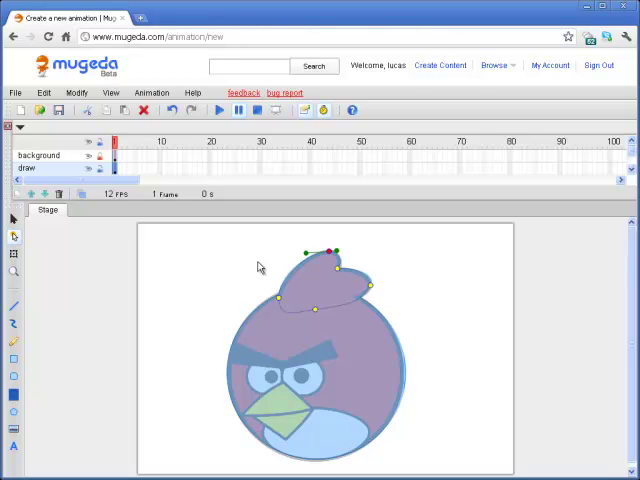
mouse_move(254, 268)
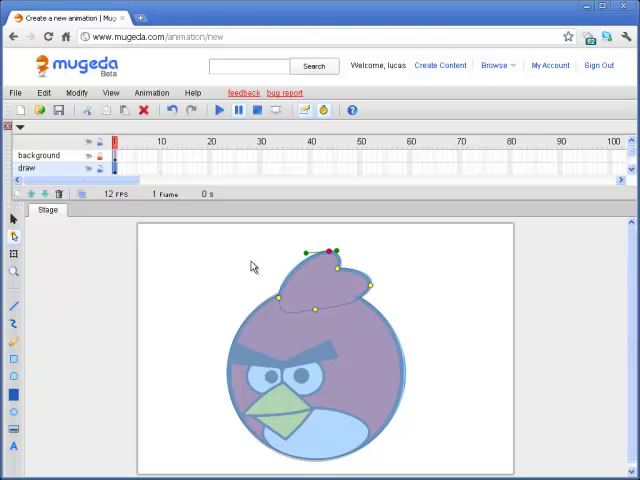
mouse_move(252, 276)
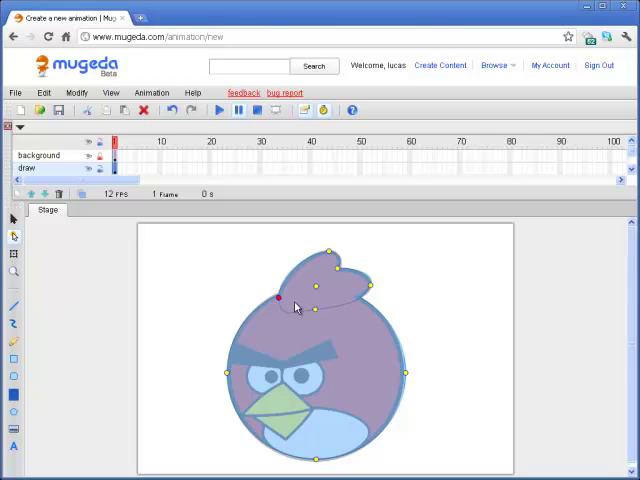
Combine the head circle and feather outline into one shape via the context menu.
right_click(280, 300)
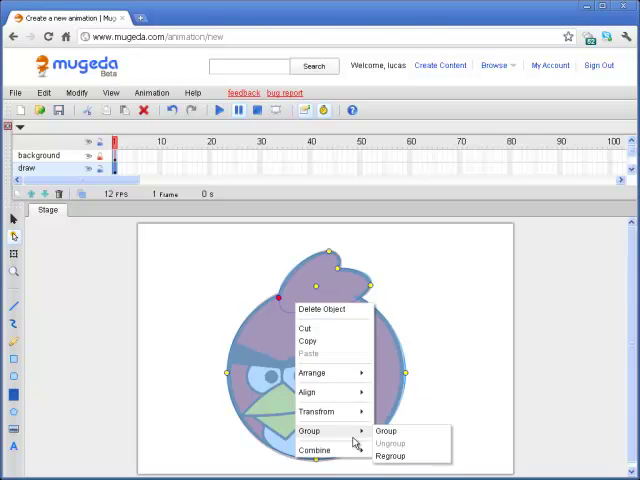
left_click(386, 430)
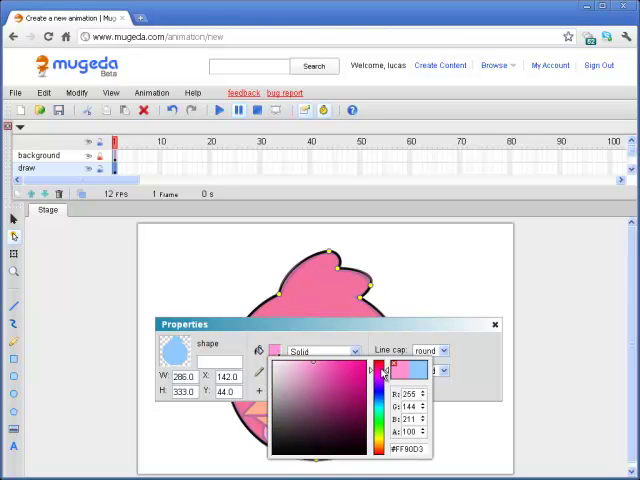
Fill the combined head shape with a deep red.
left_click(364, 410)
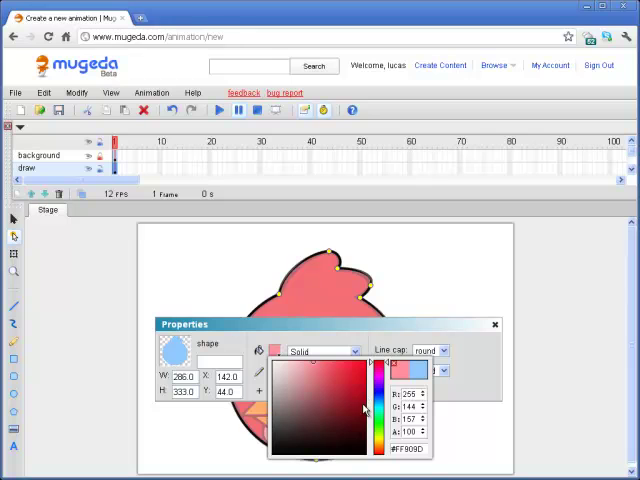
left_click(364, 420)
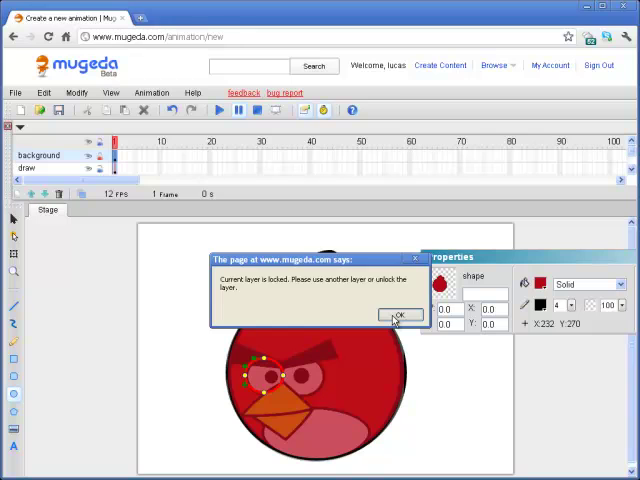
Dismiss the locked-layer warning and draw an ellipse over the left eye.
left_click(398, 316)
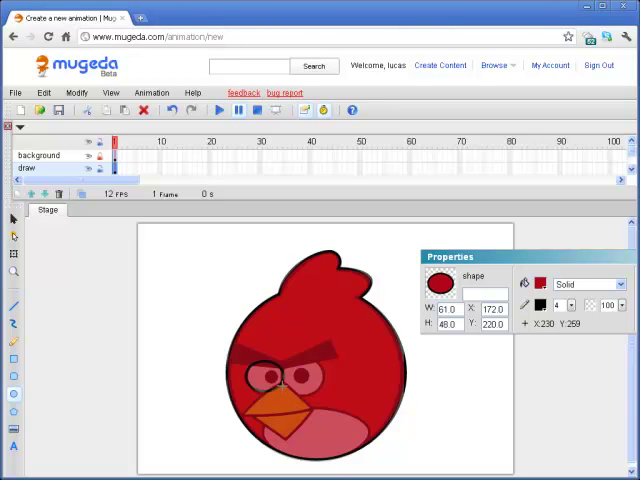
left_click(262, 378)
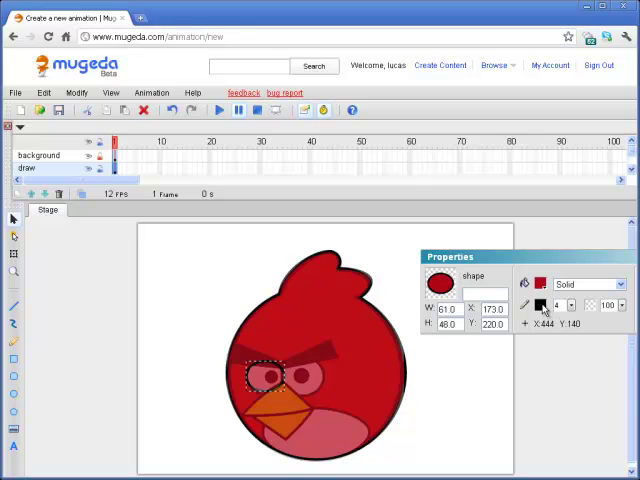
left_click(540, 284)
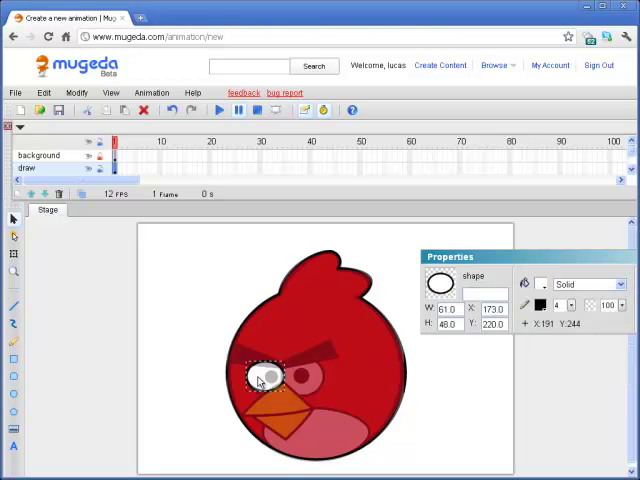
left_click_drag(260, 378, 304, 376)
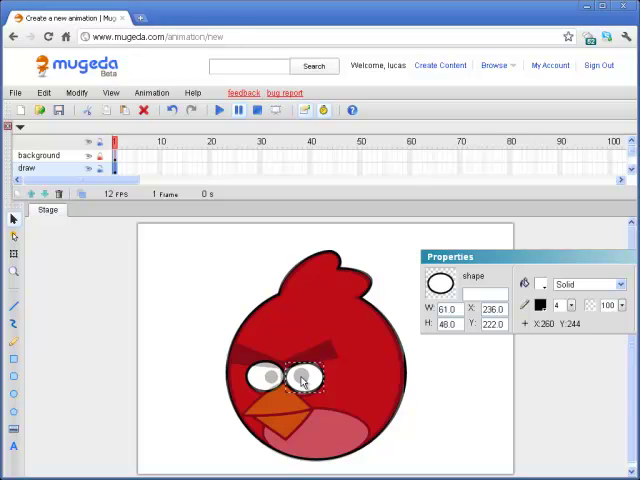
Fill the eye ellipse white, then leave the drawing deselected.
left_click(538, 284)
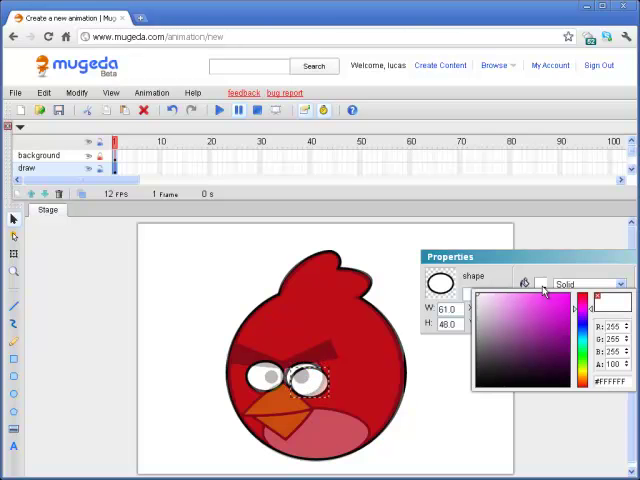
left_click(480, 384)
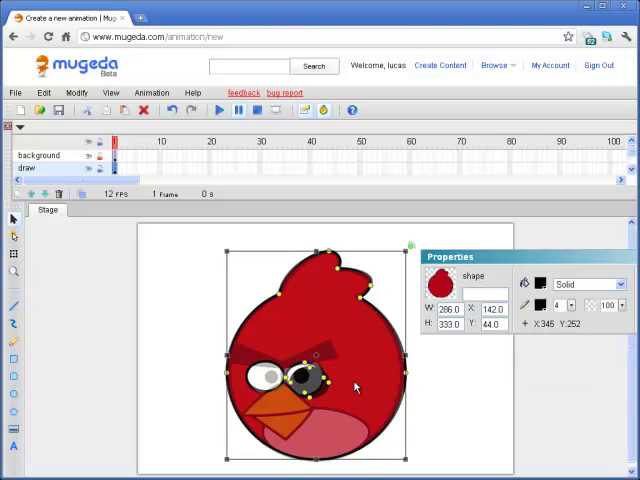
left_click(304, 380)
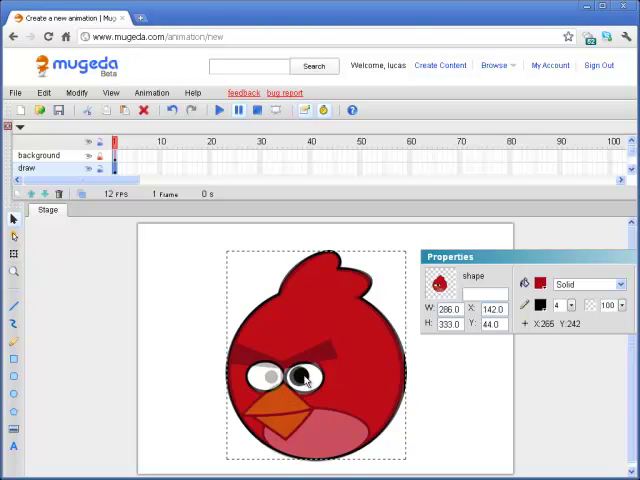
left_click(300, 378)
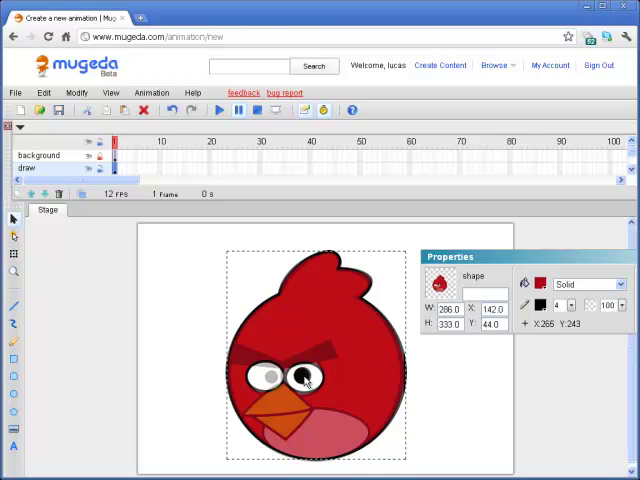
left_click(264, 378)
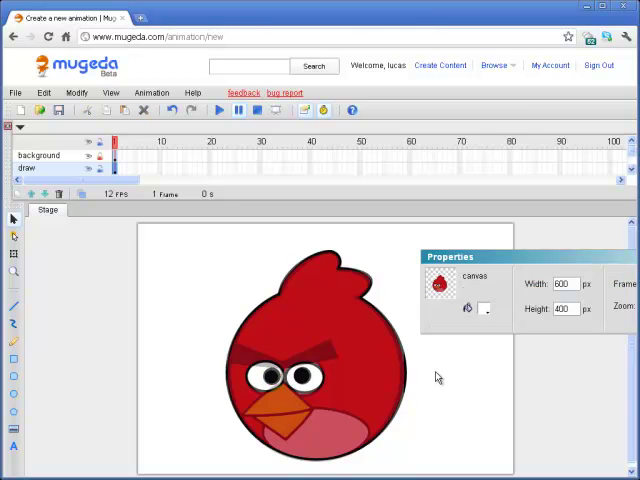
mouse_move(208, 304)
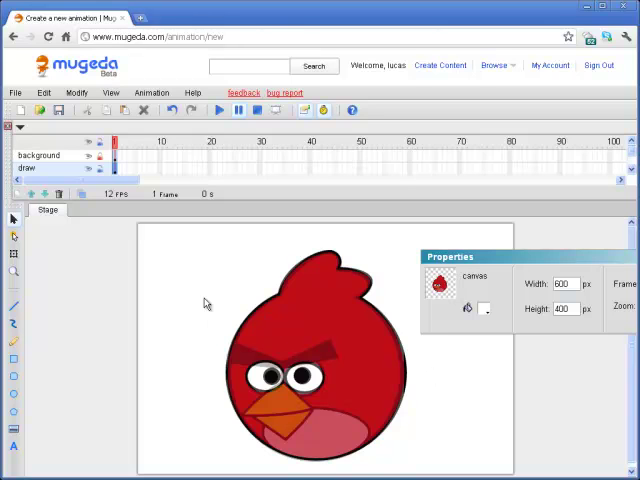
mouse_move(196, 260)
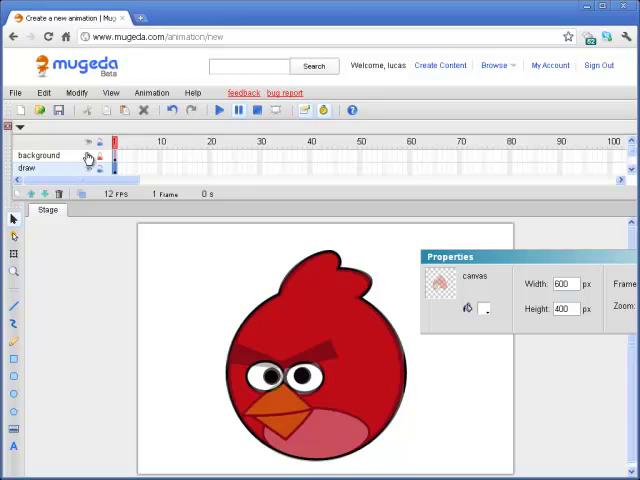
Hide the Background image layer so only the traced red bird head remains.
left_click(88, 168)
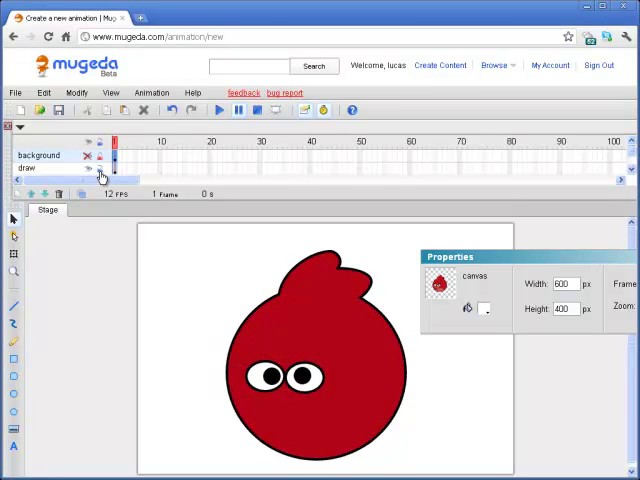